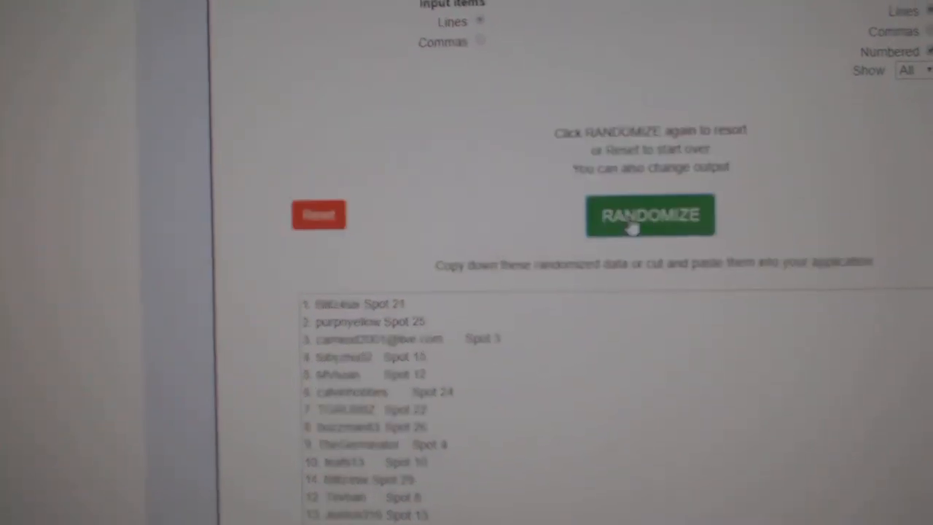
# Step: Randomize the hockey team list twice to produce new numbered orders
pyautogui.click(649, 214)
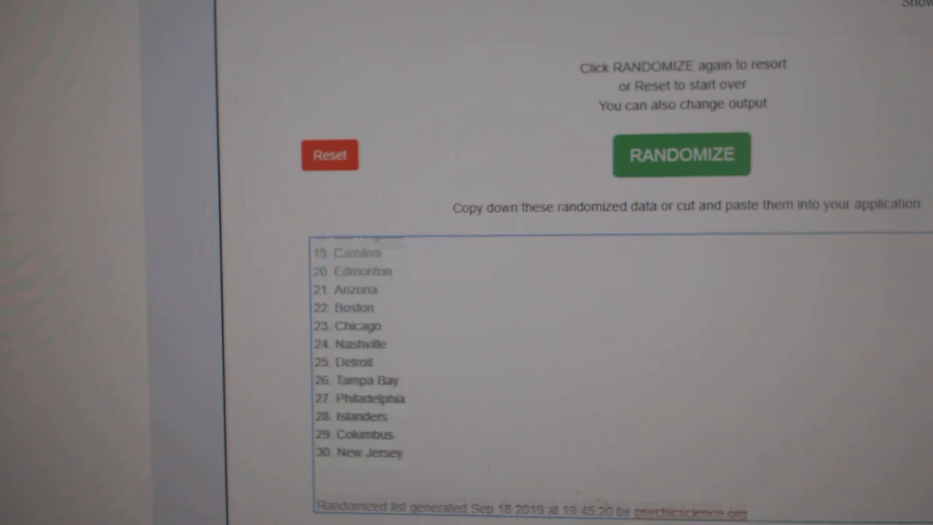
pyautogui.click(681, 154)
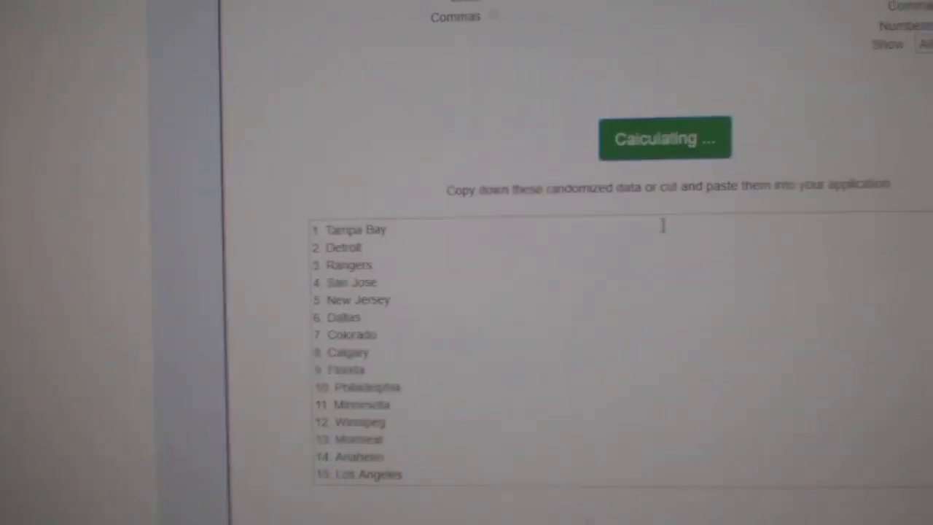